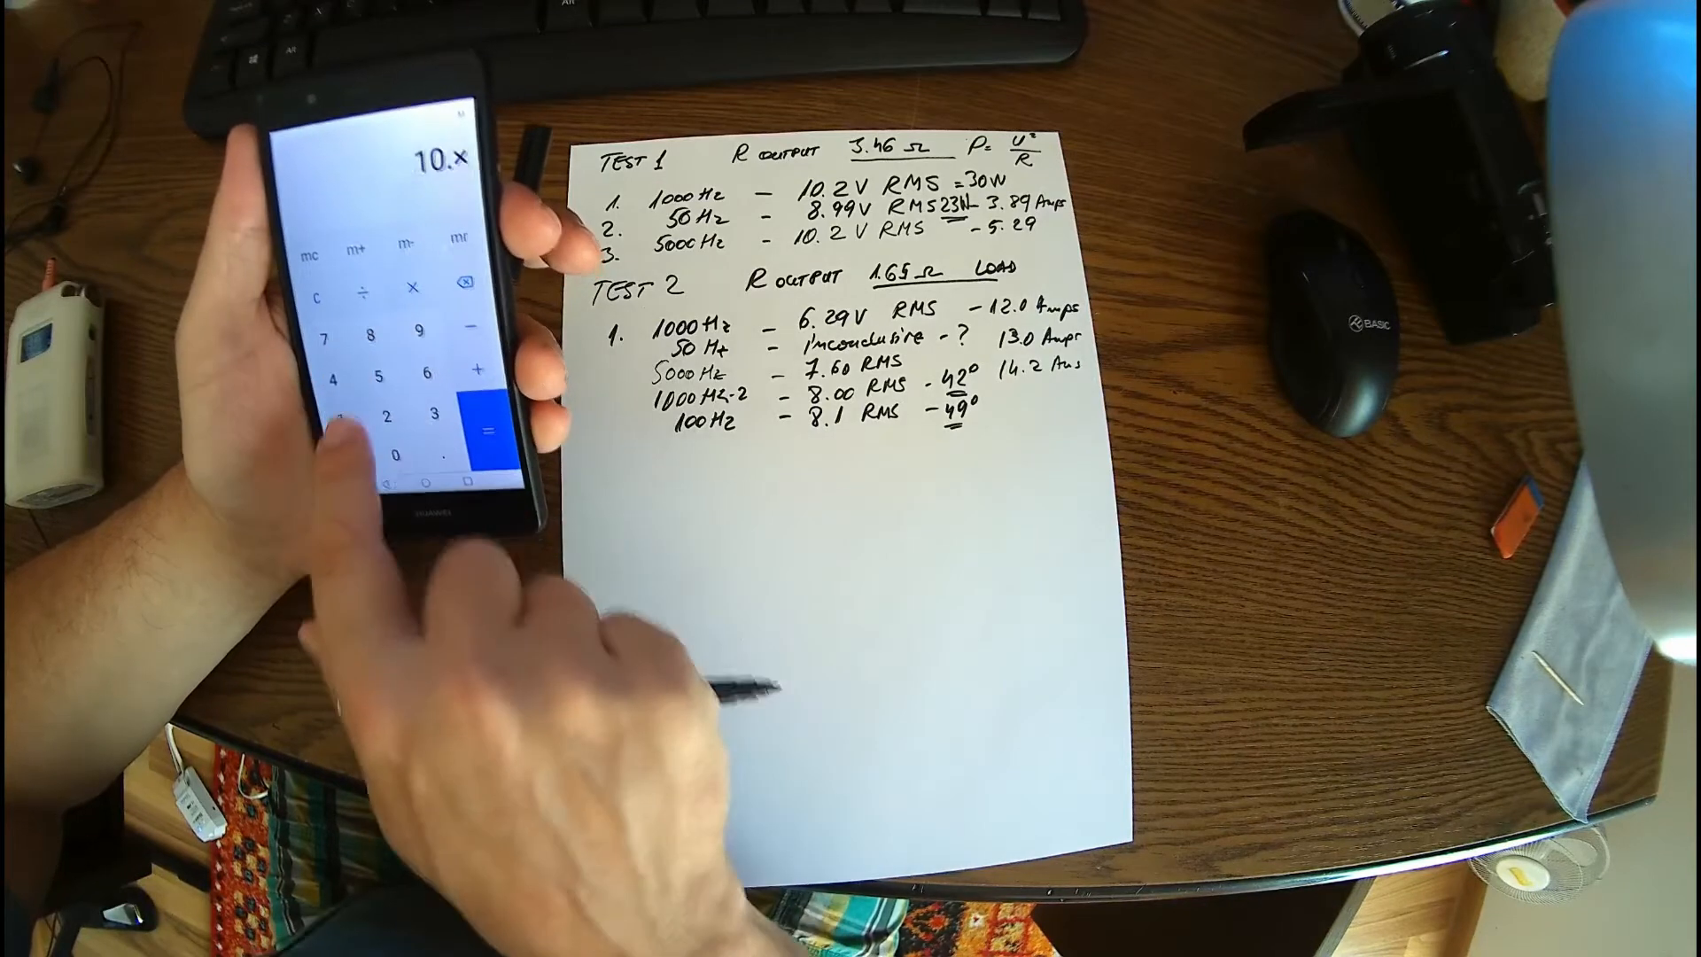
{"action": "left_click", "coordinate": [383, 423]}
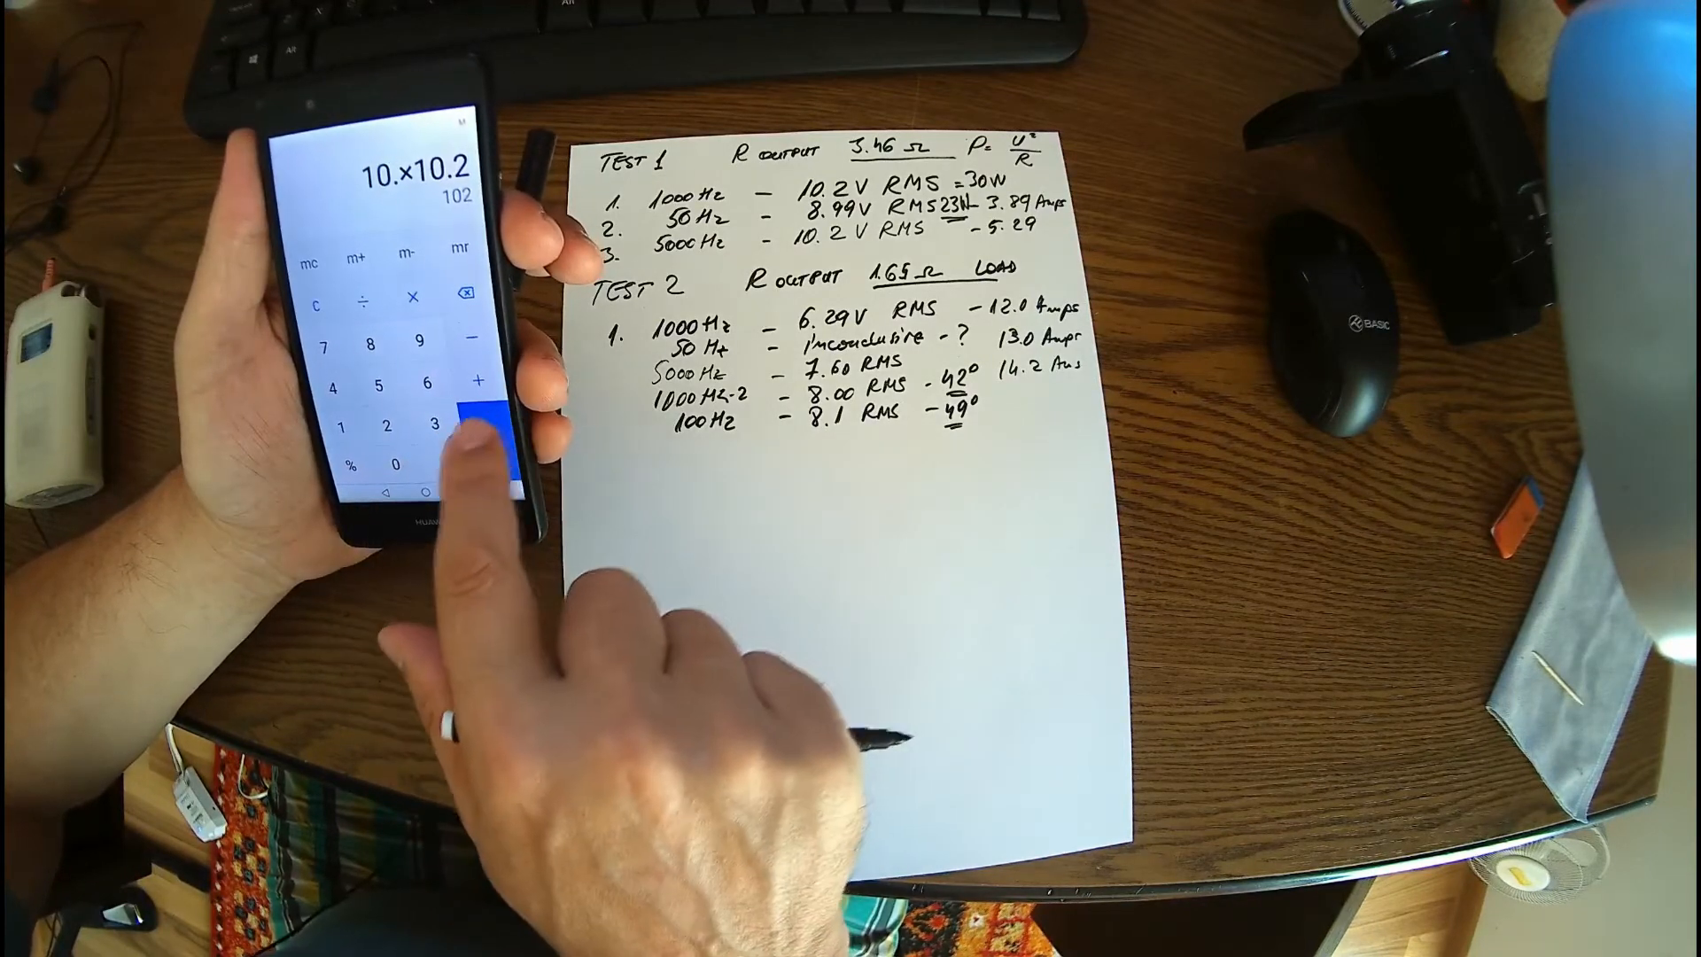
{"action": "left_click", "coordinate": [477, 423]}
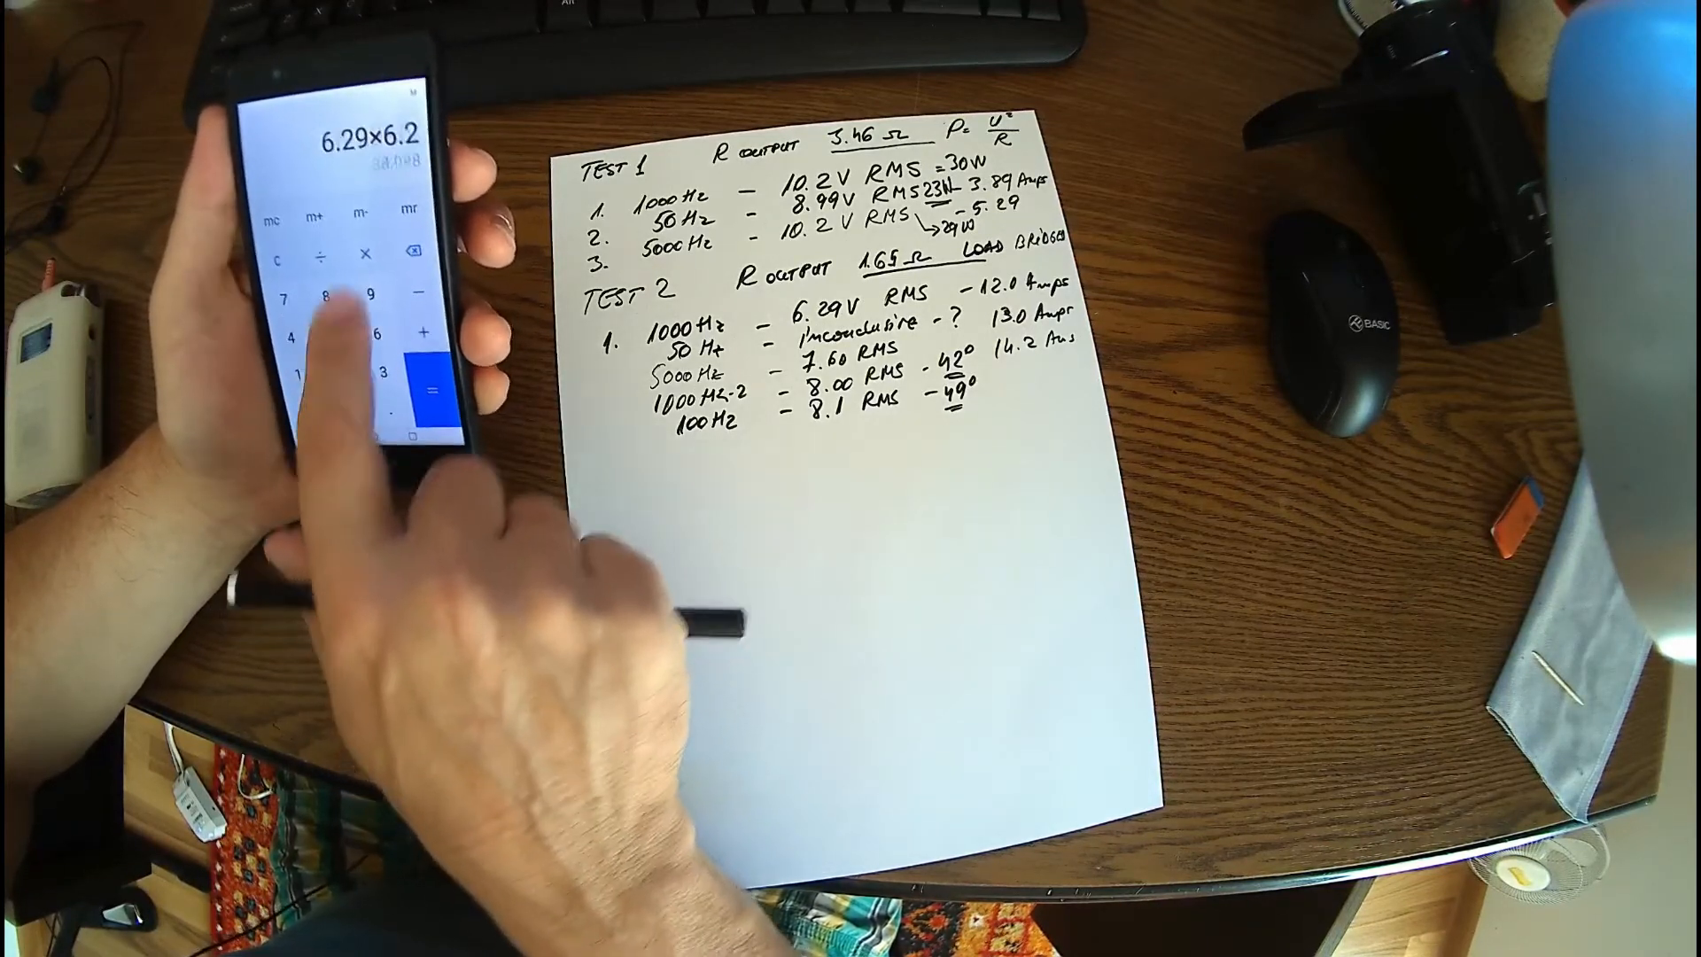
{"action": "left_click", "coordinate": [424, 384]}
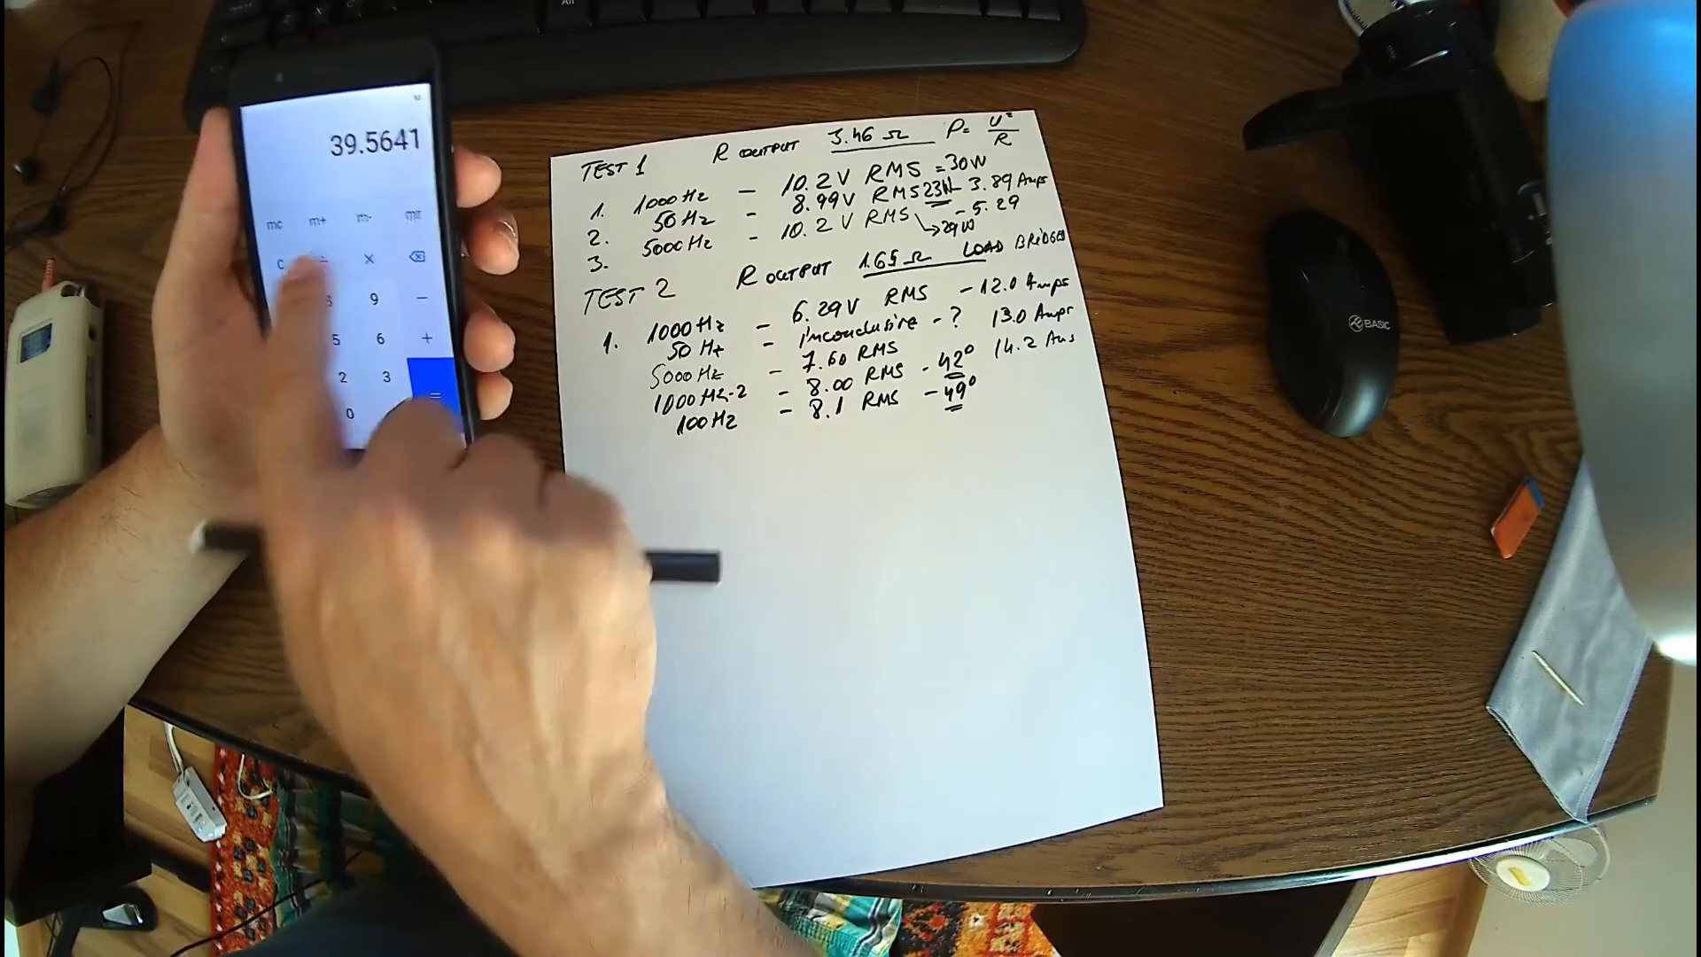
{"action": "left_click", "coordinate": [315, 242]}
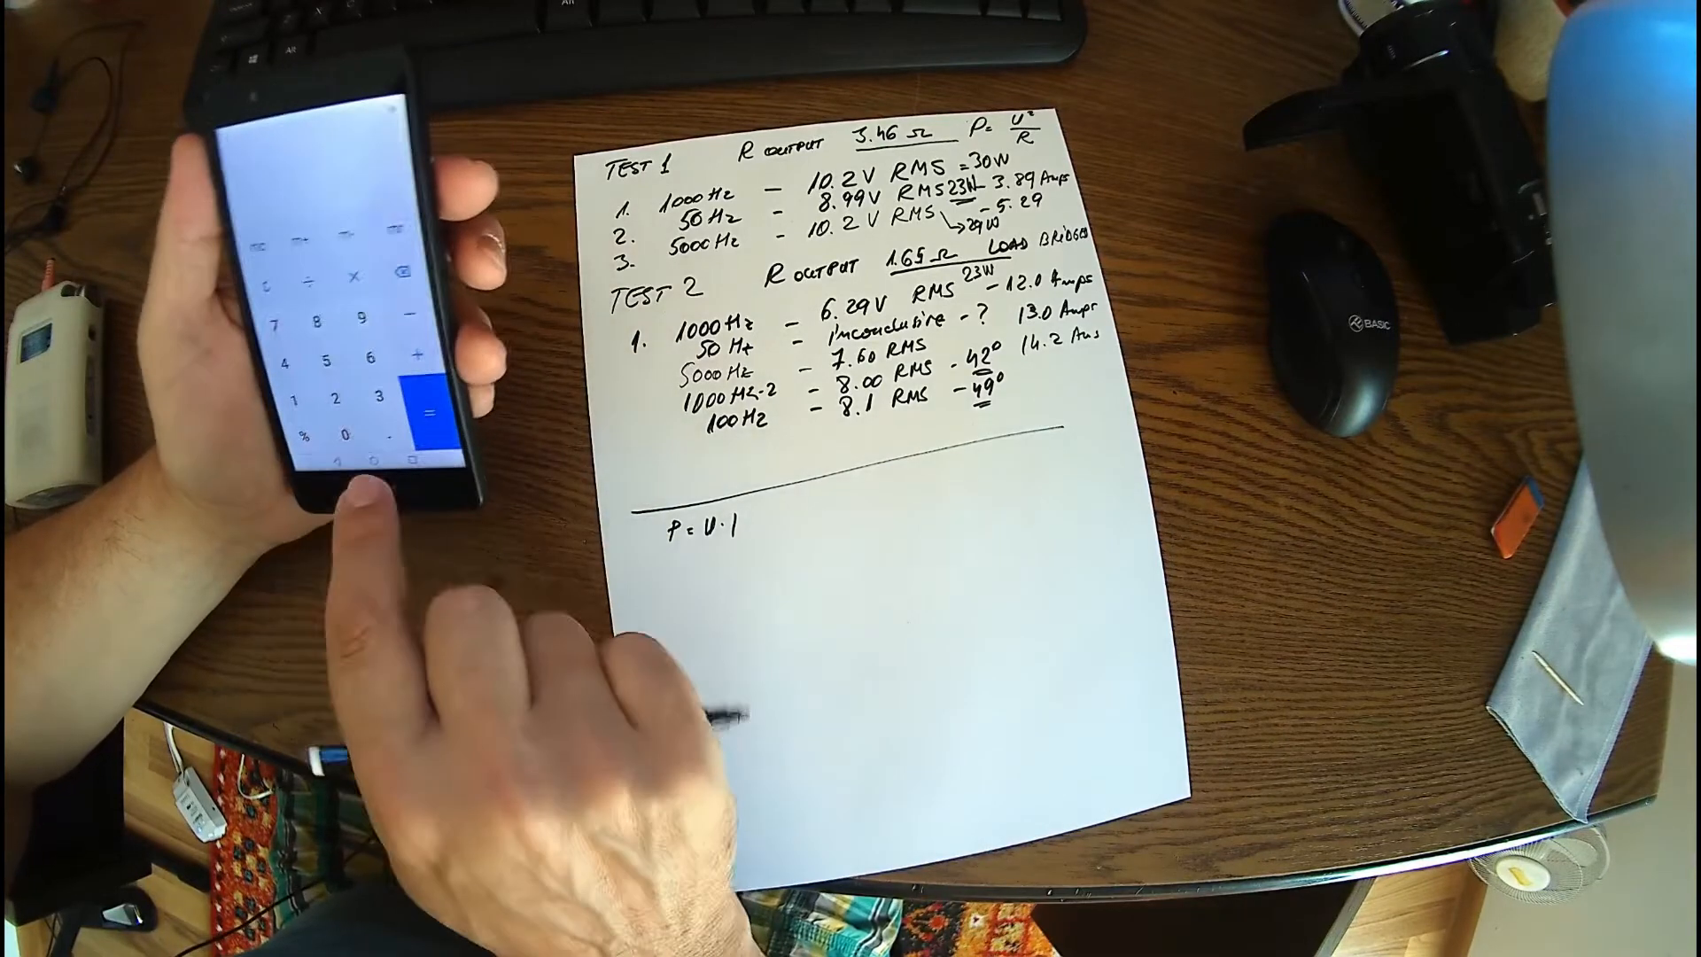
{"action": "left_click", "coordinate": [421, 408]}
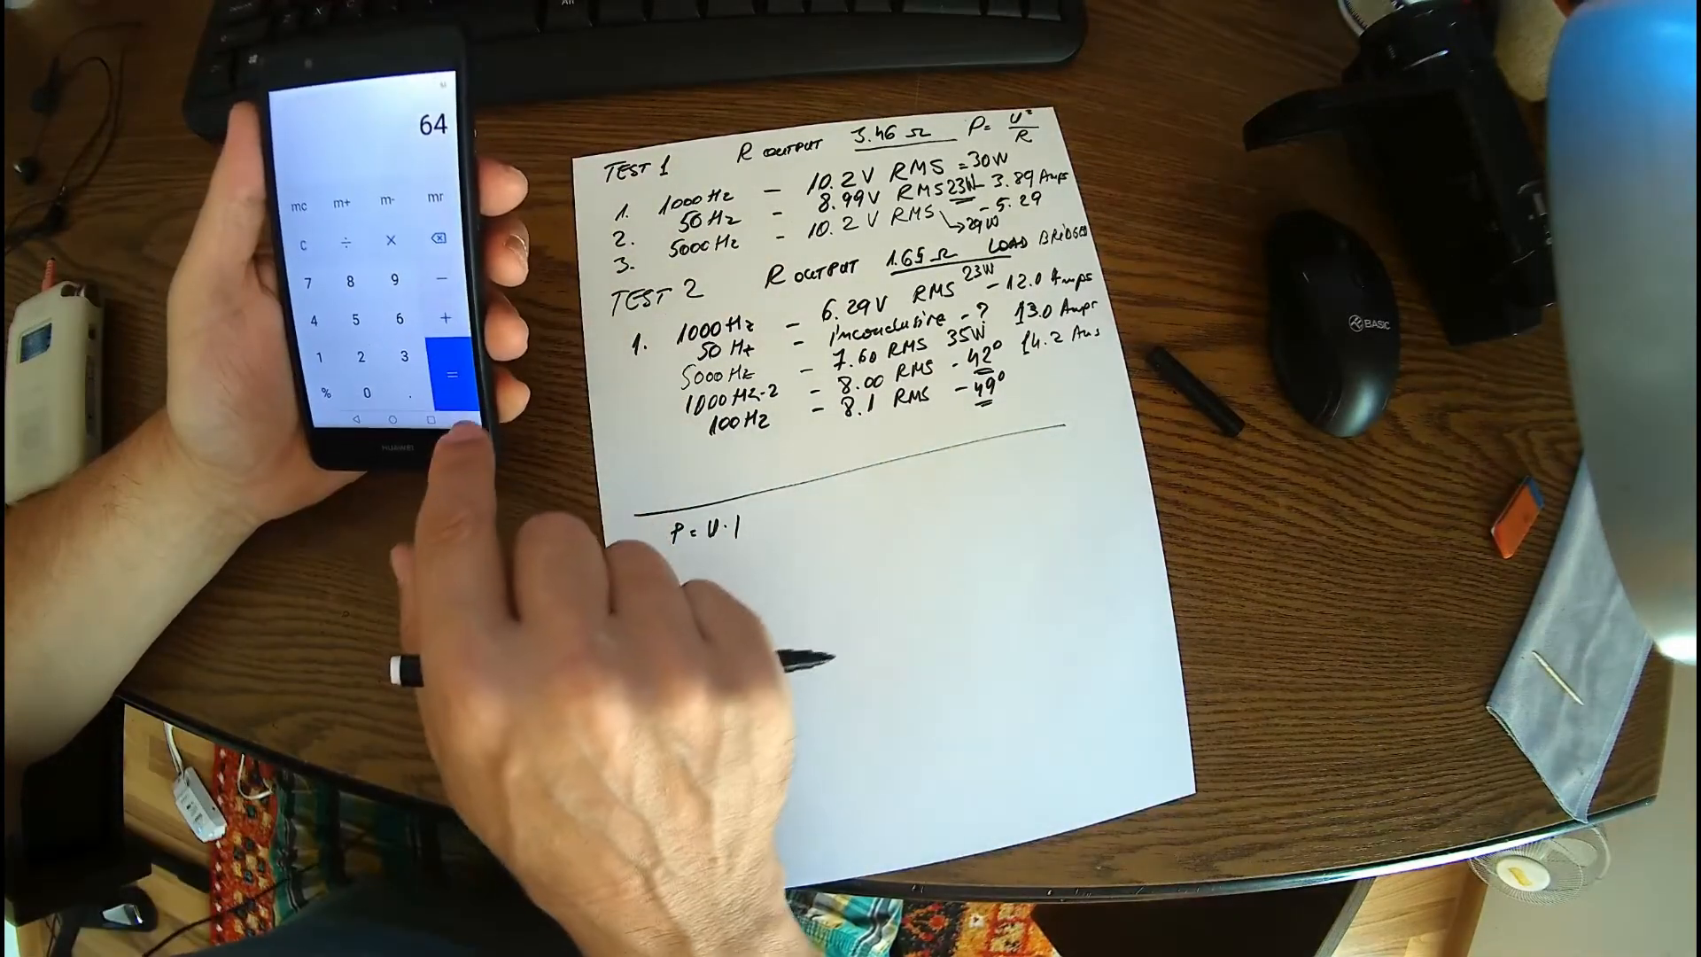
{"action": "left_click", "coordinate": [446, 361]}
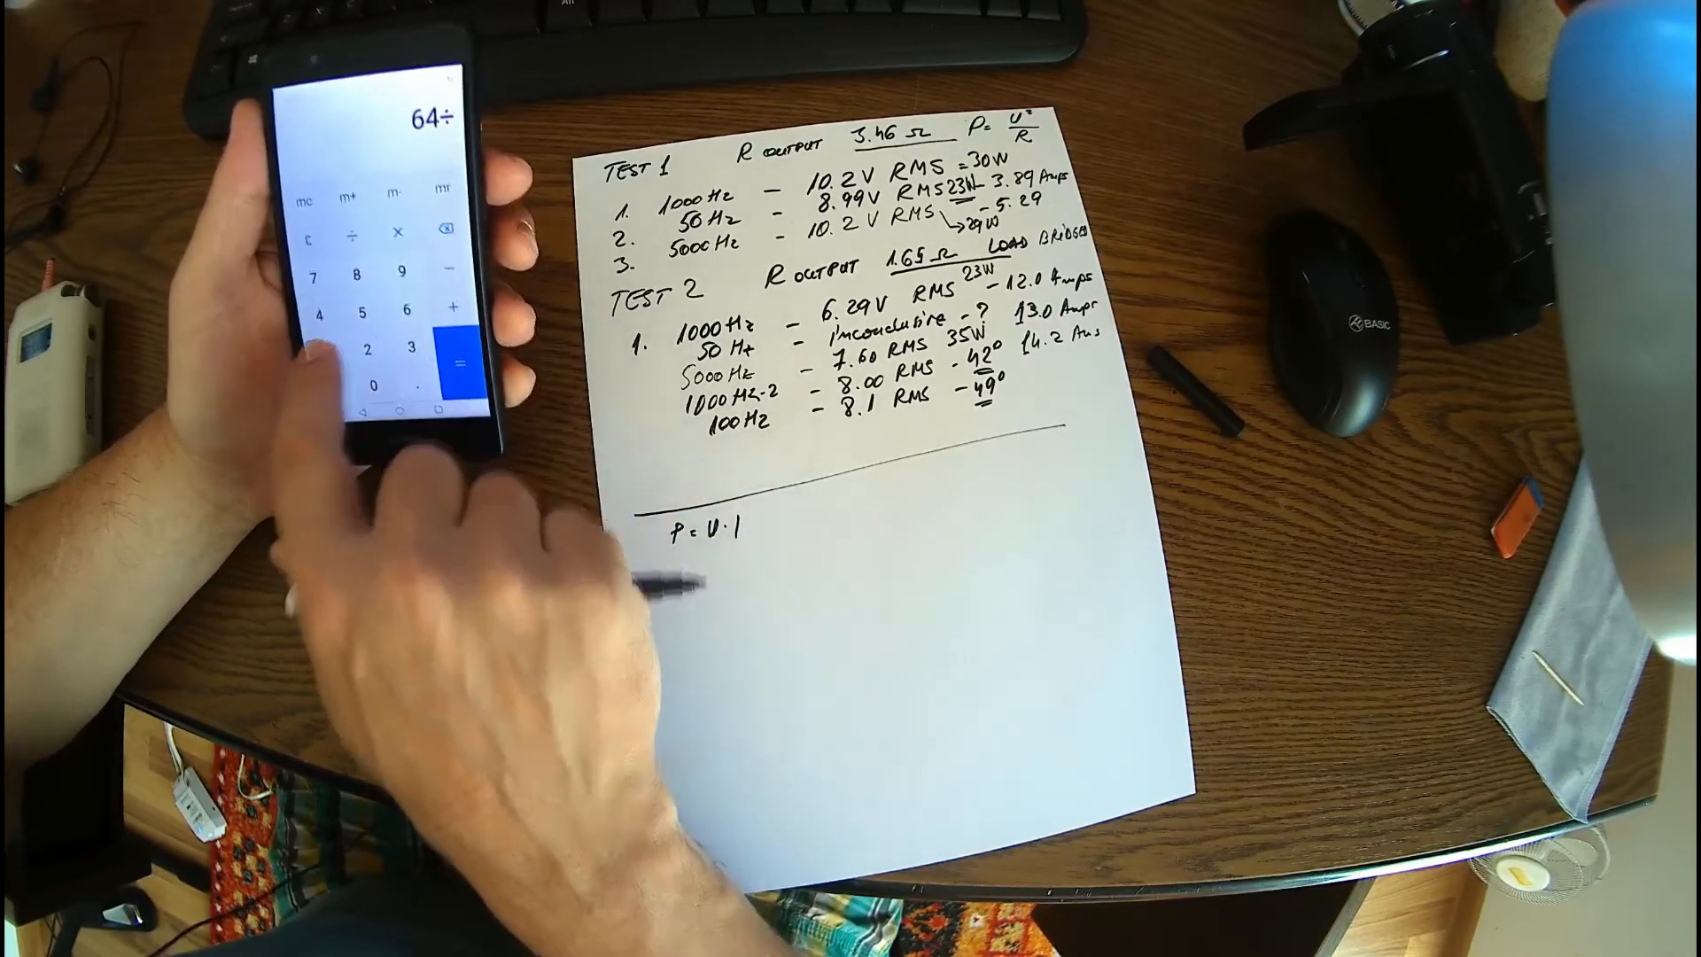
{"action": "left_click", "coordinate": [372, 353]}
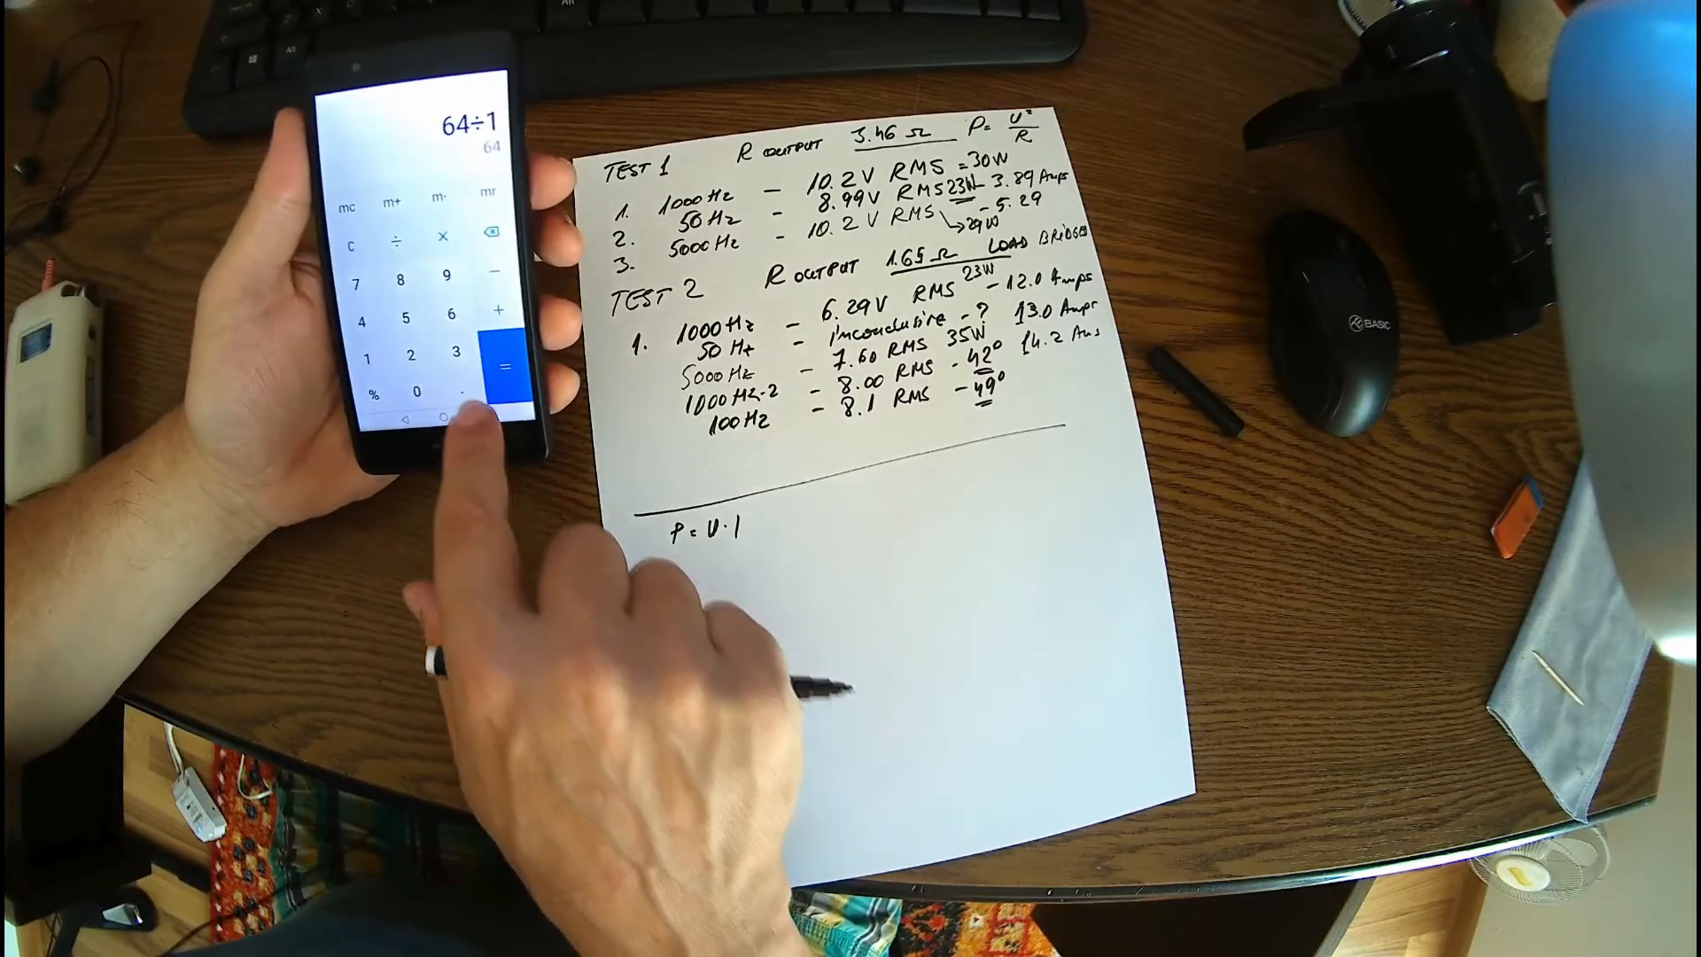